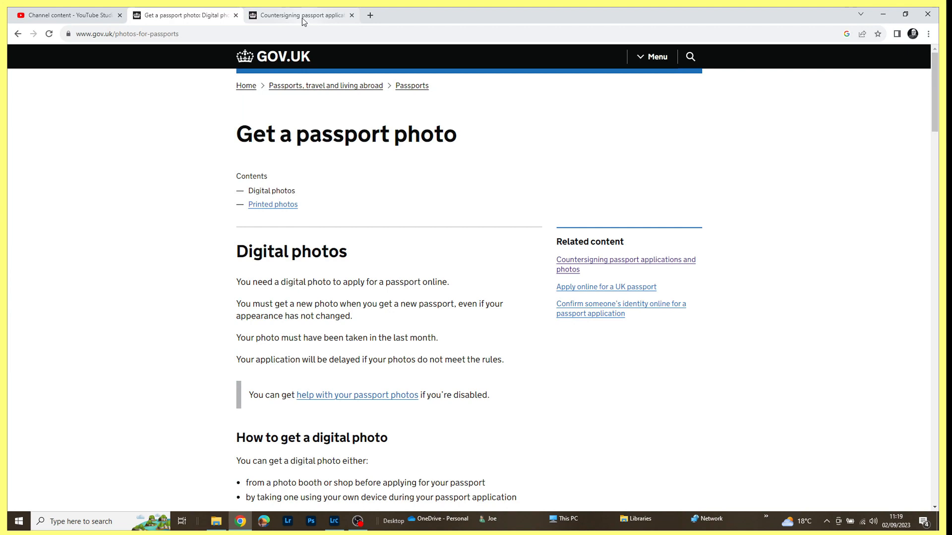
mouse_move(300, 15)
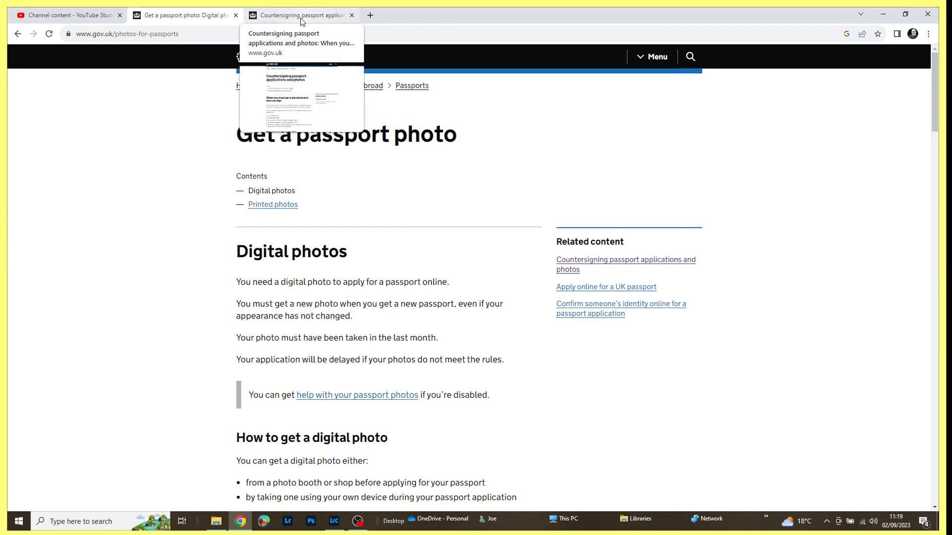
Return to the Get a passport photo page and scroll to the Rules for digital photos section.
click(297, 15)
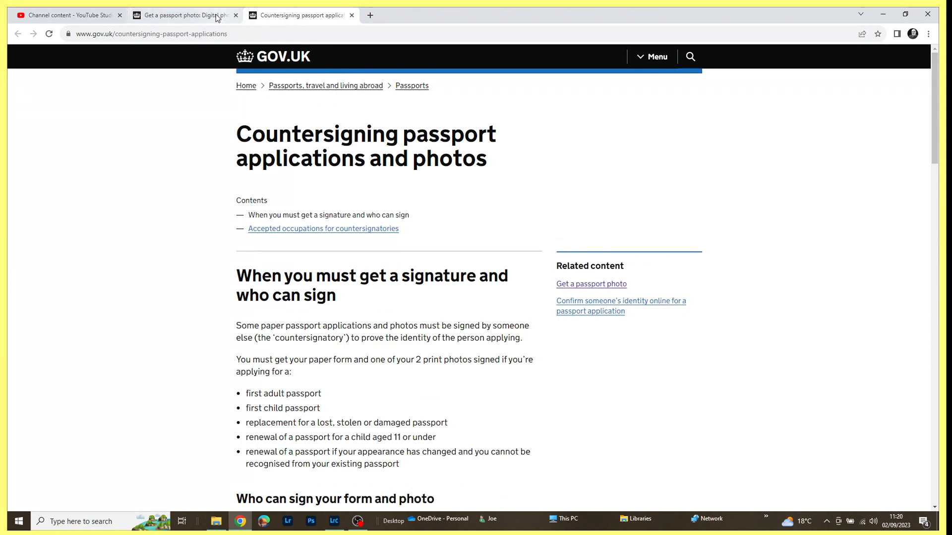
click(183, 15)
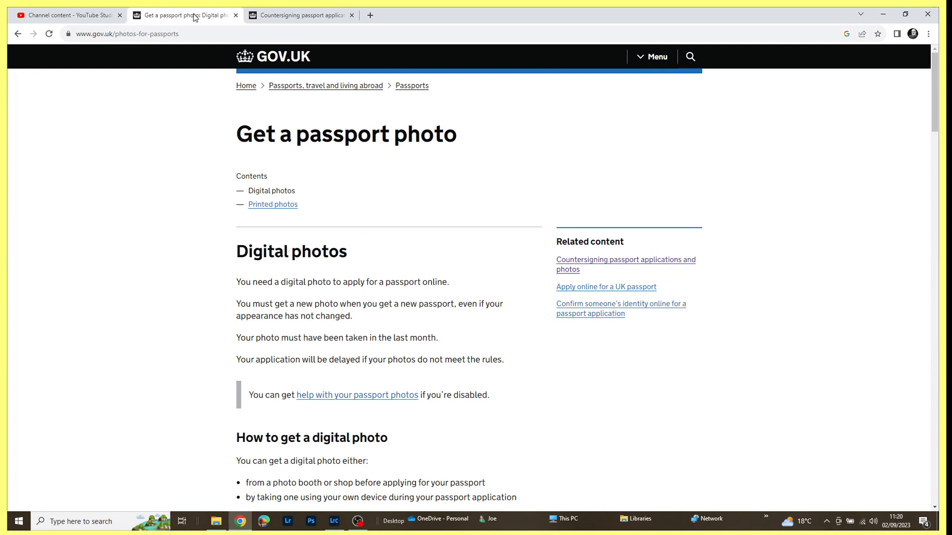
mouse_move(332, 180)
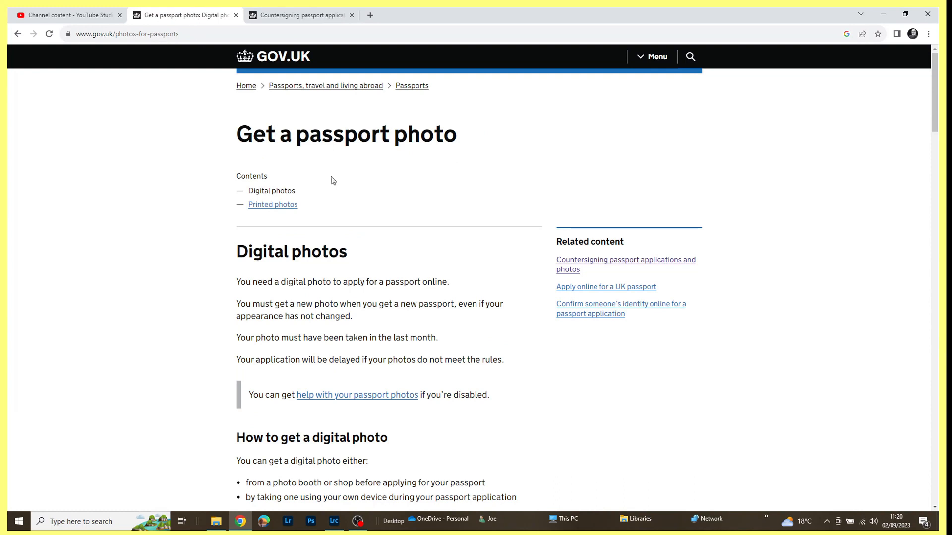
mouse_move(429, 189)
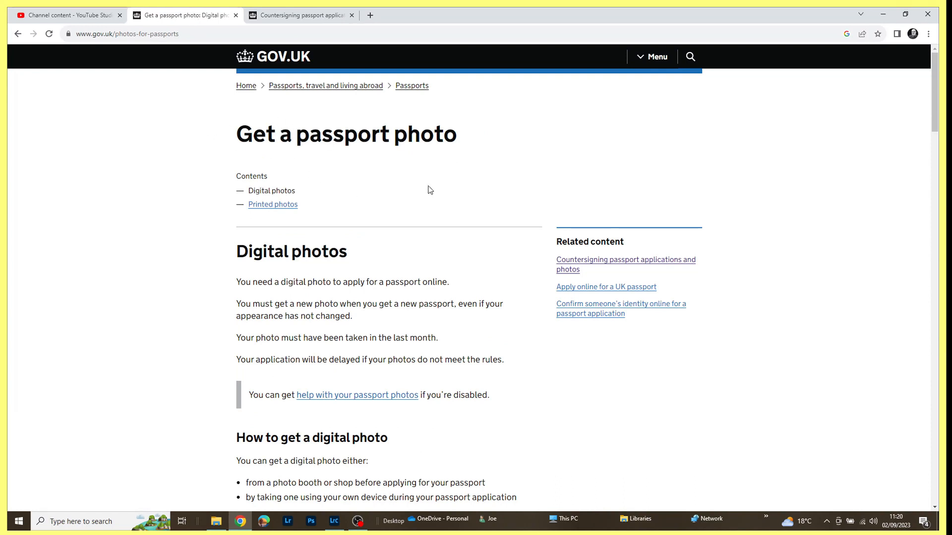
scroll(down, 3)
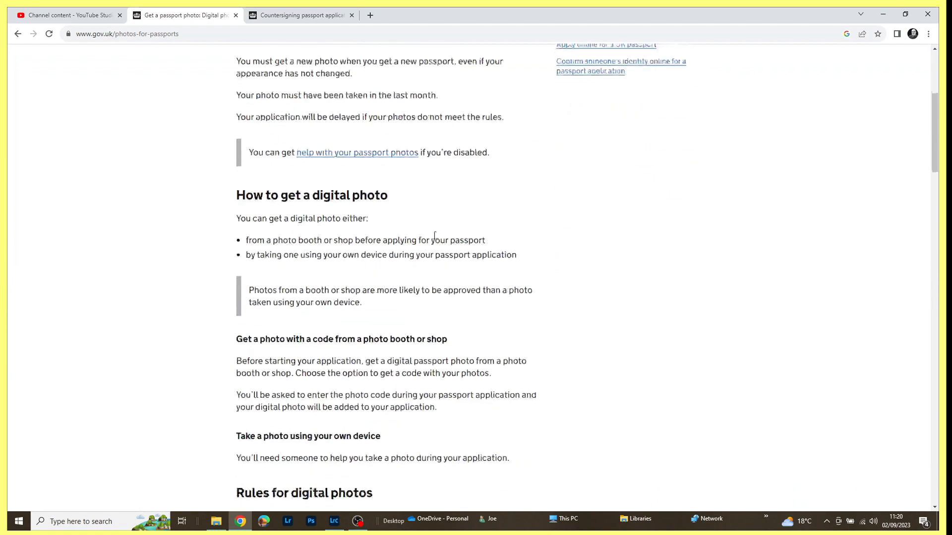
scroll(down, 3)
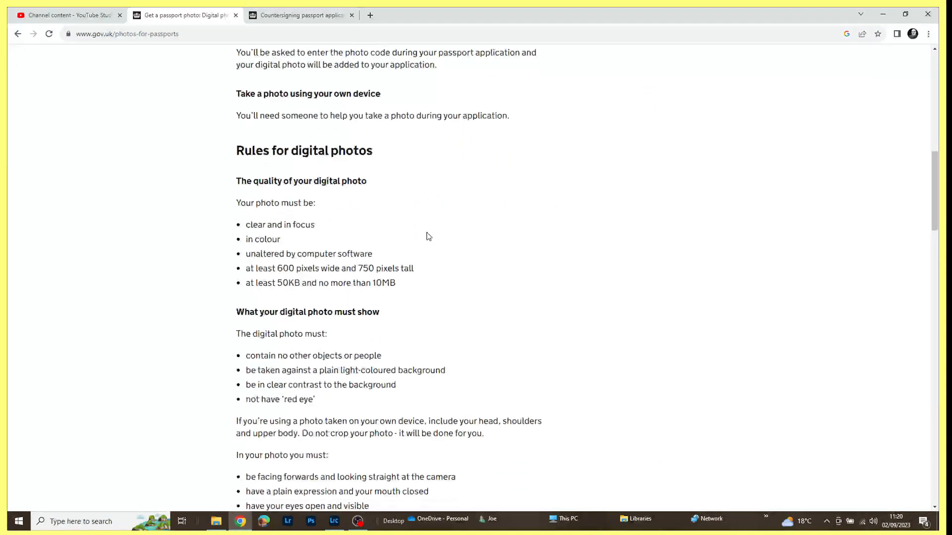
scroll(down, 3)
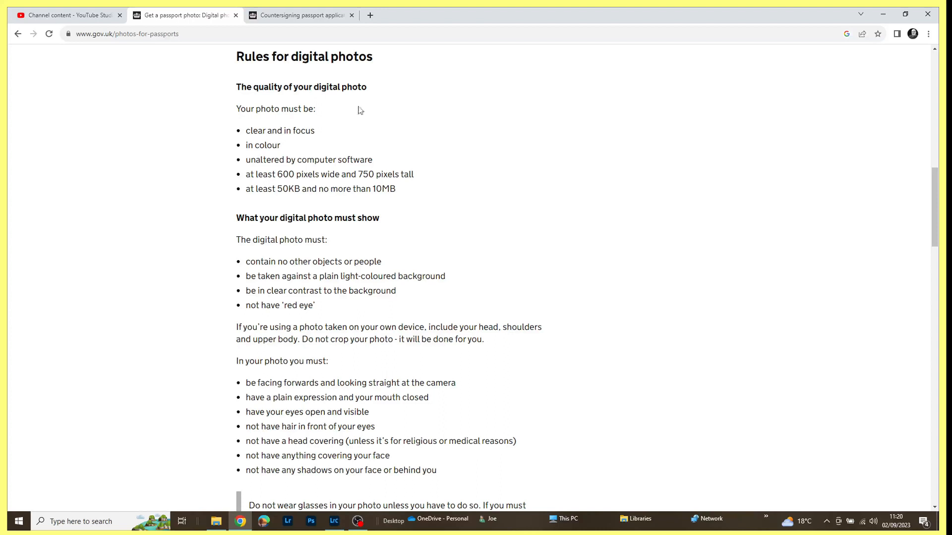
mouse_move(333, 136)
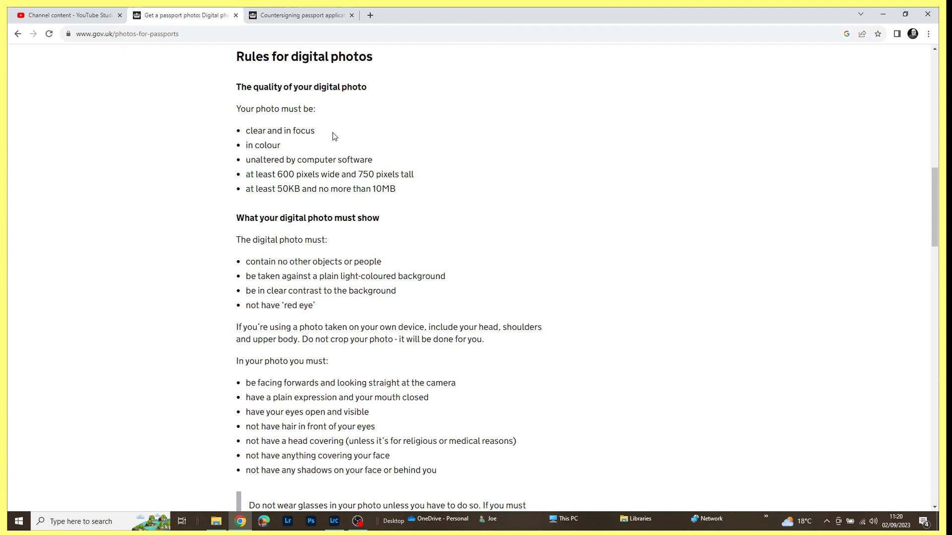
mouse_move(476, 258)
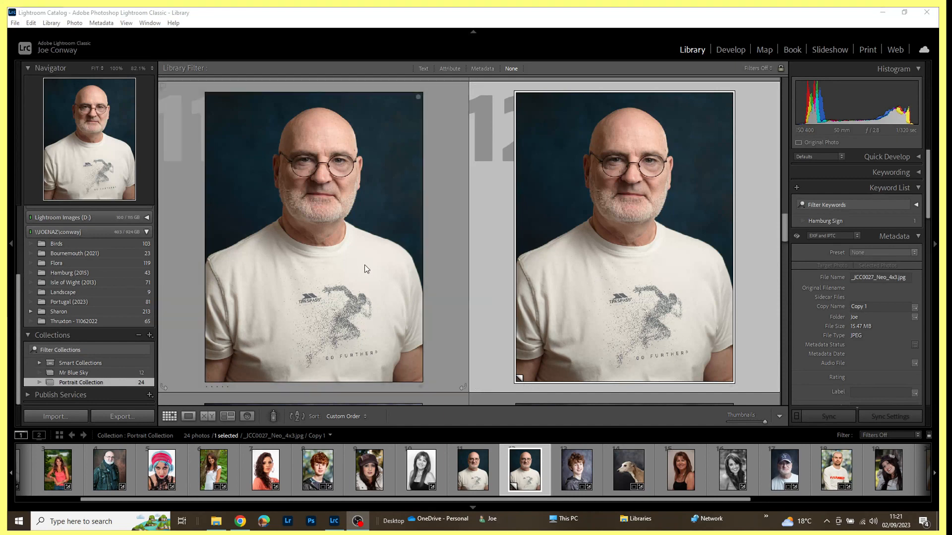
mouse_move(339, 269)
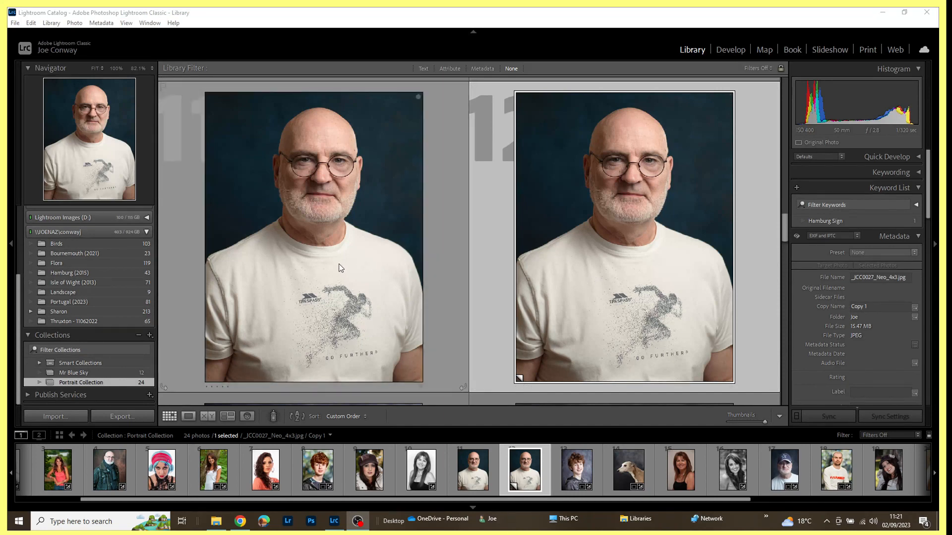
Show the portrait and its 4x3 copy side by side in the Library compare view.
click(623, 237)
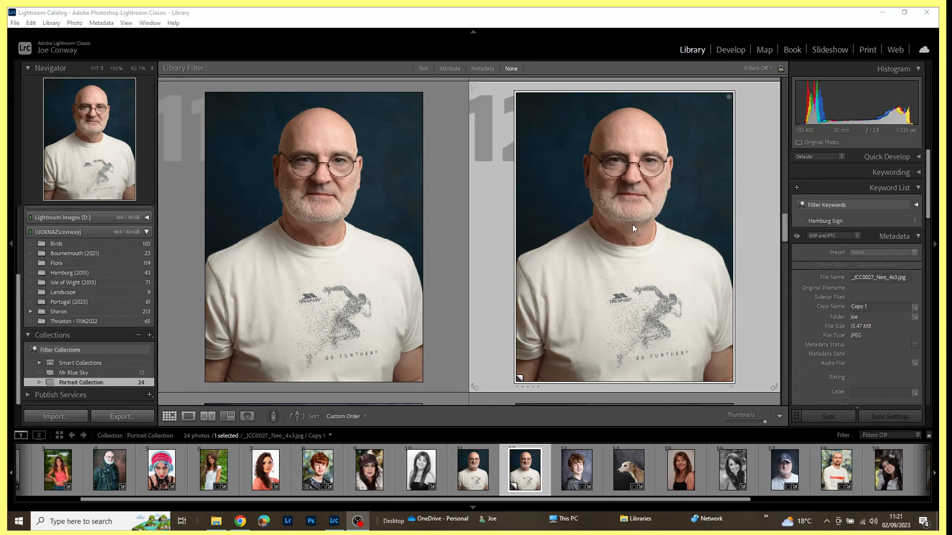
mouse_move(637, 229)
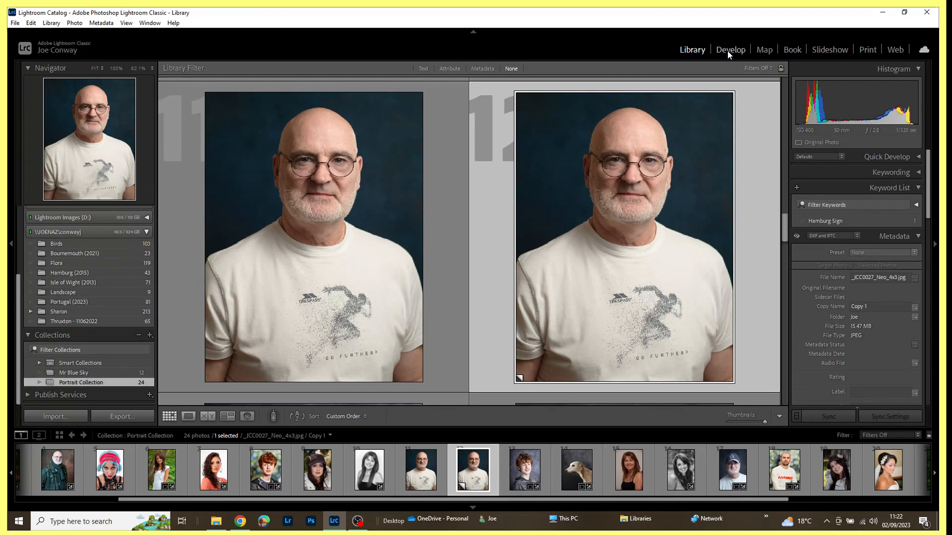
Open the 4x3 portrait copy in Develop with the Crop Overlay tool active.
click(730, 50)
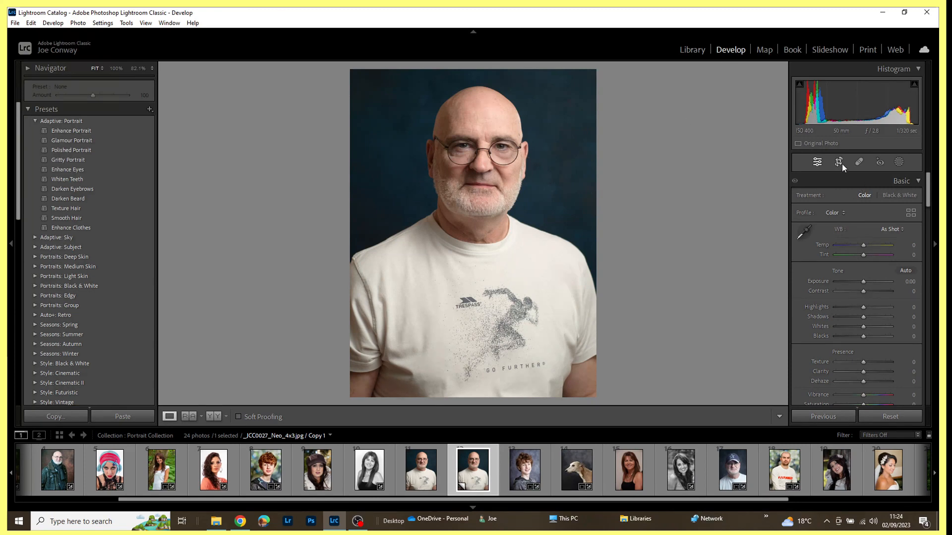
mouse_move(838, 161)
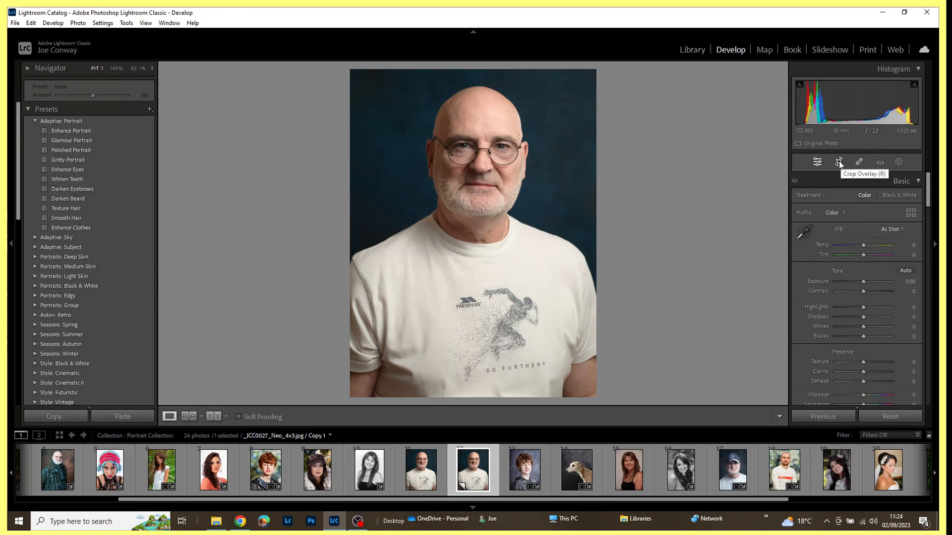
click(838, 162)
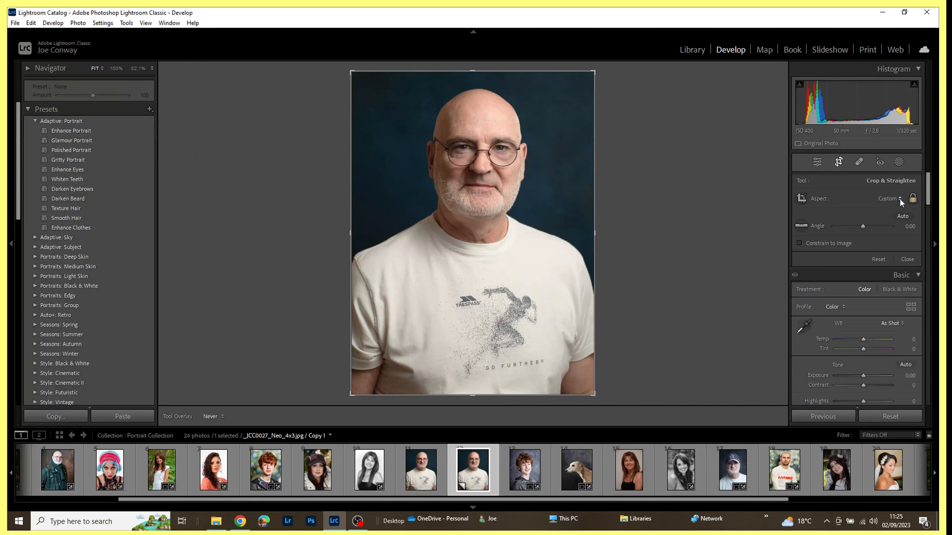
Set a custom crop aspect ratio of 600 x 750, shown as 4 x 5.
click(888, 199)
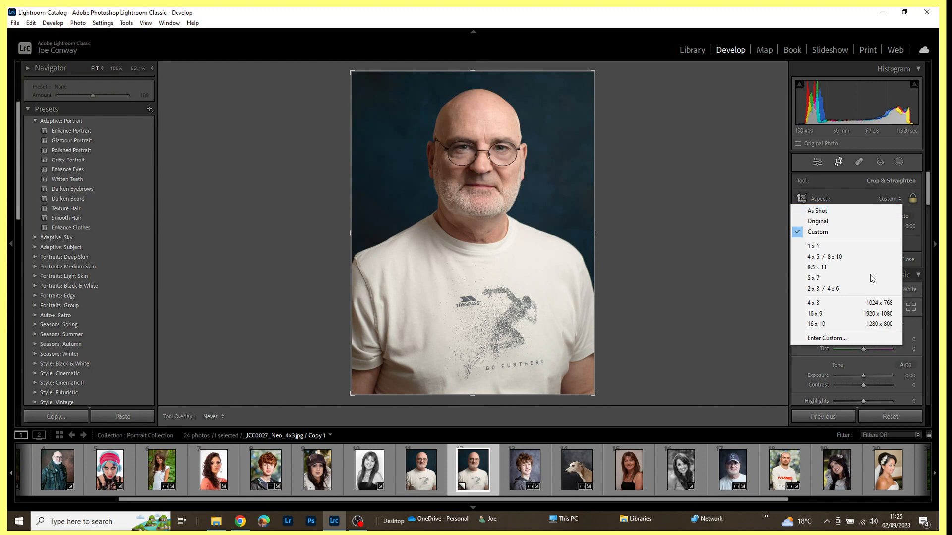
mouse_move(844, 339)
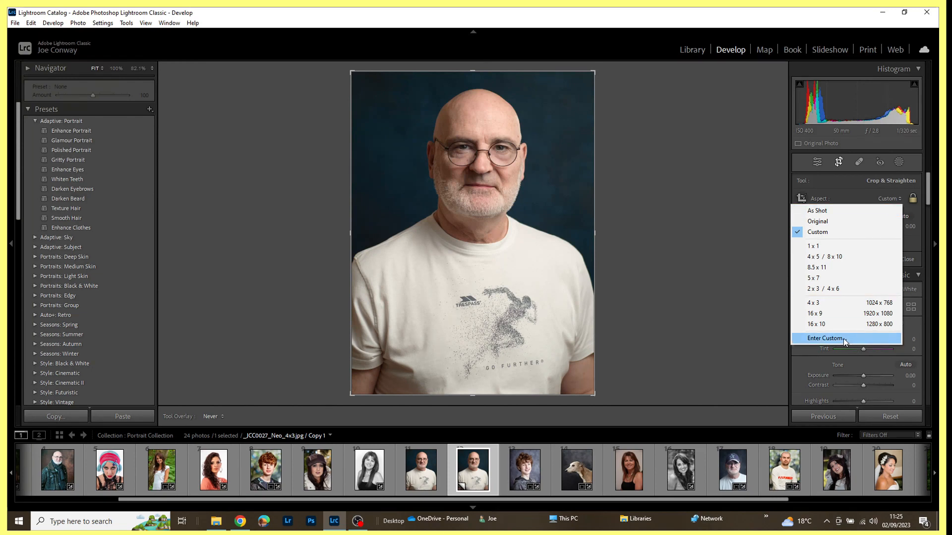
click(824, 338)
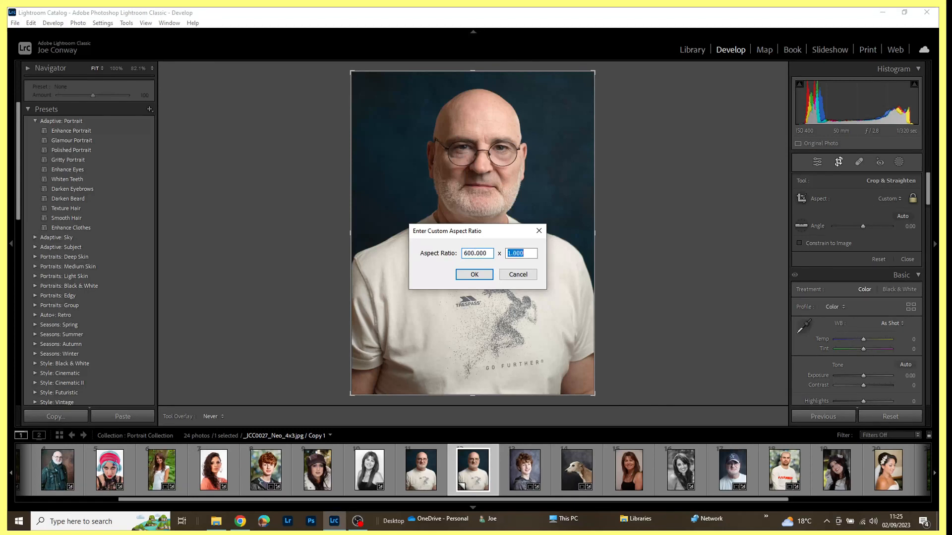
text(7)
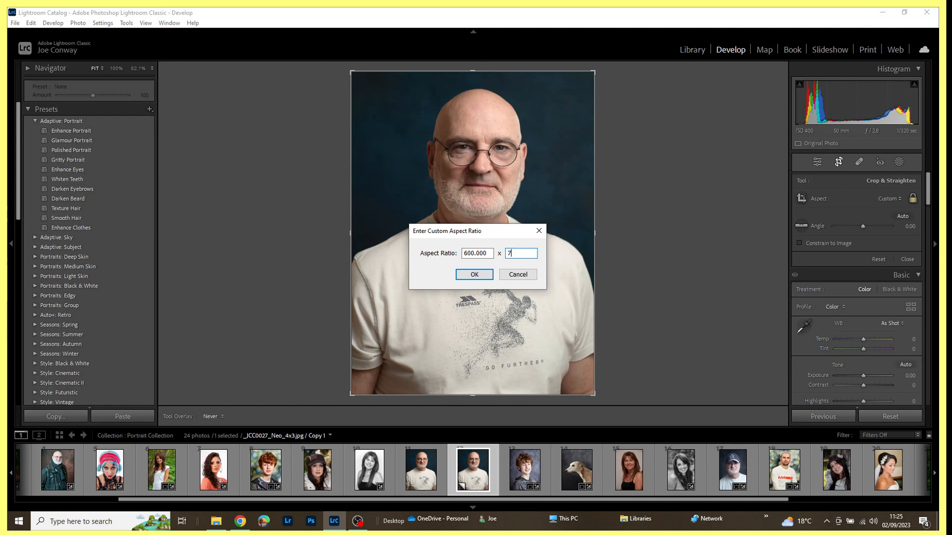
text(50)
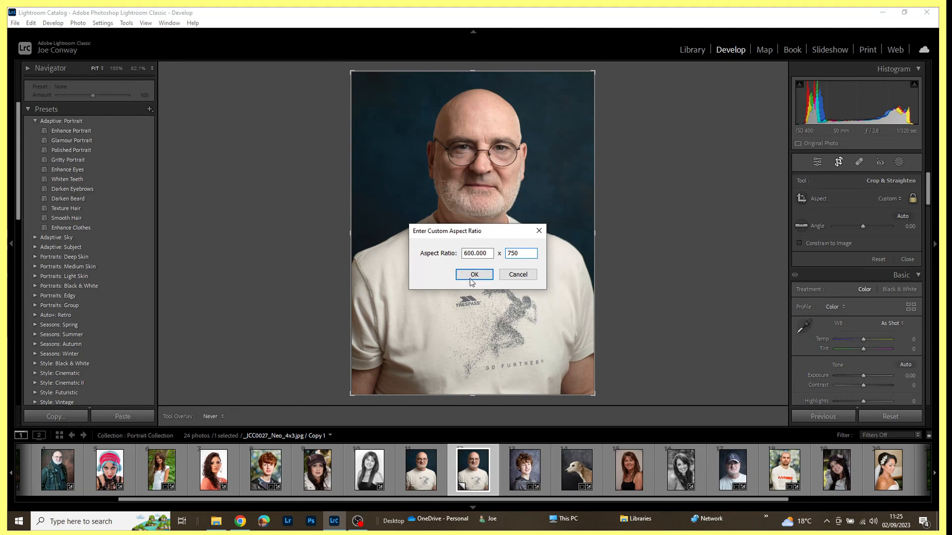
click(474, 275)
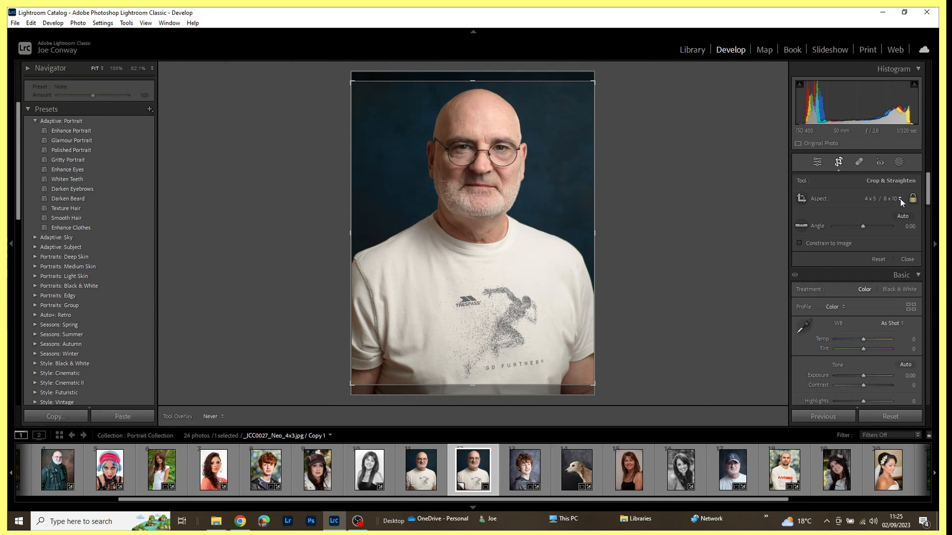
Confirm the 4 x 5 / 8 x 10 ratio, reposition the man in the frame and commit the crop.
click(882, 199)
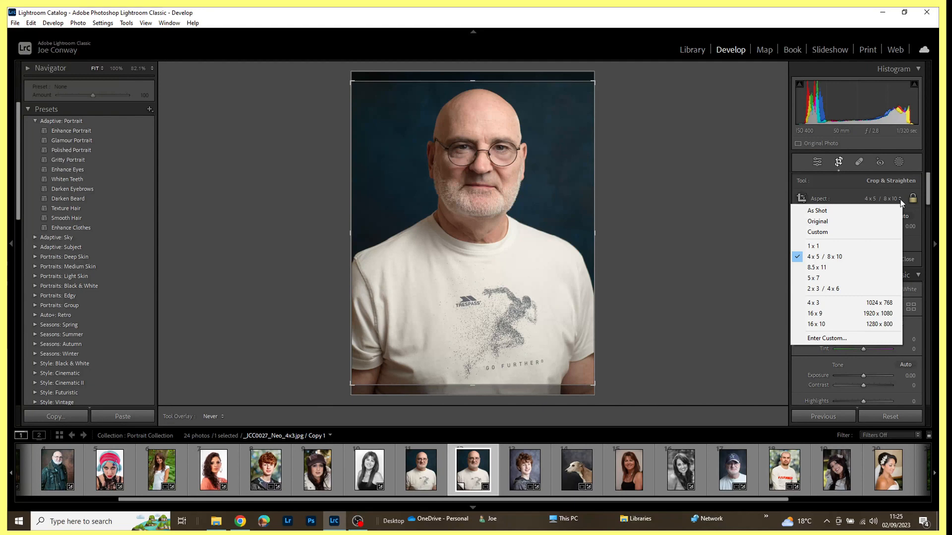
mouse_move(841, 257)
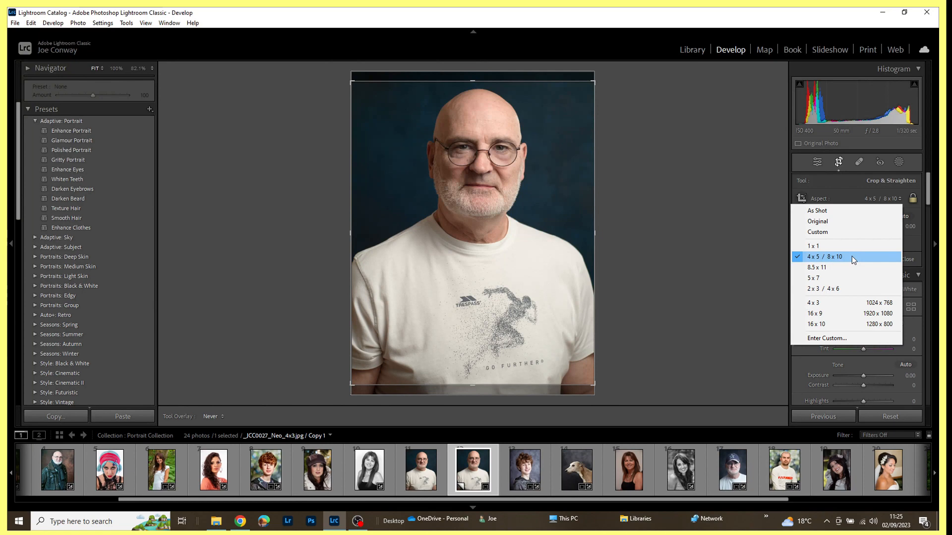
click(823, 255)
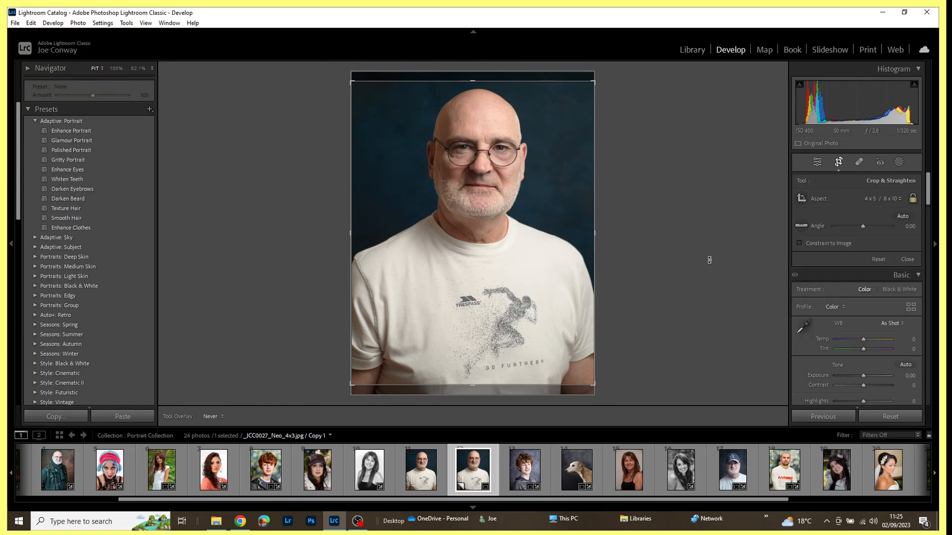
mouse_move(546, 259)
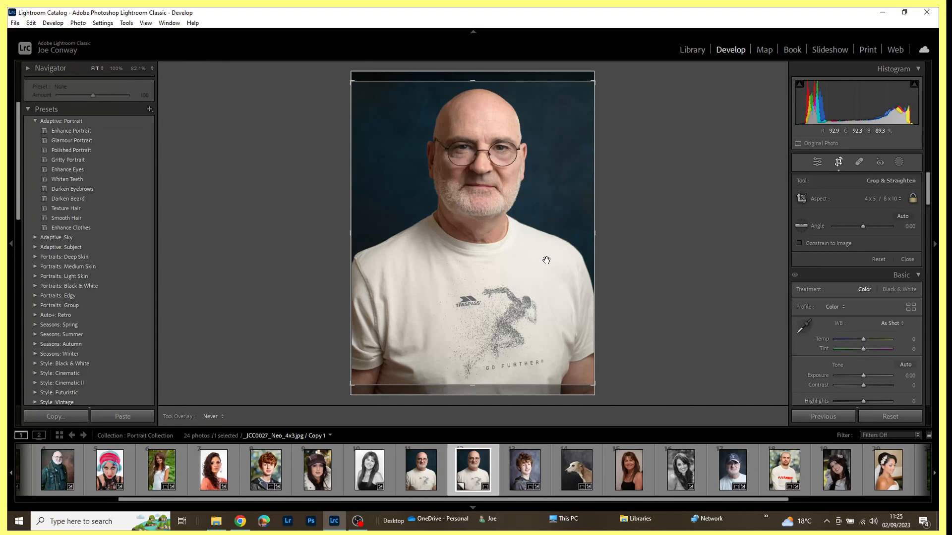
mouse_move(543, 264)
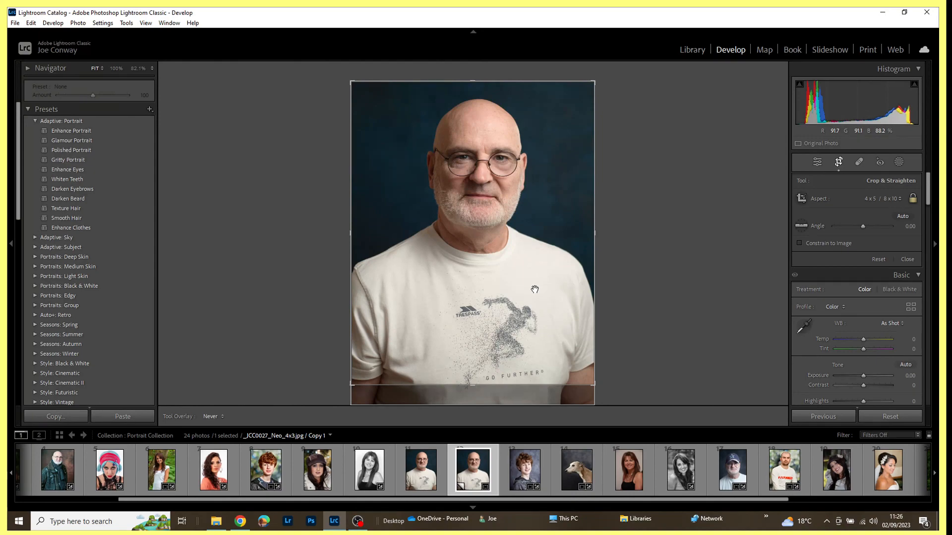
click(838, 161)
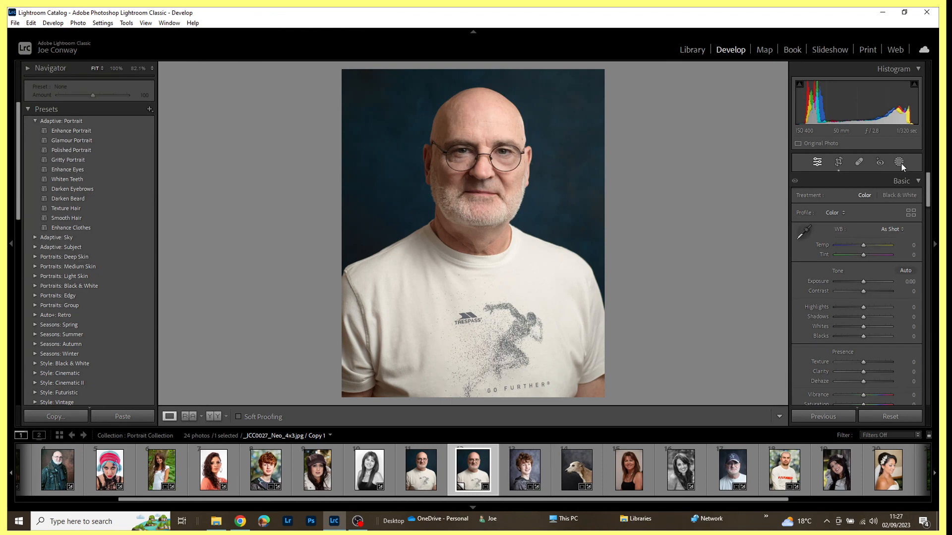
mouse_move(901, 162)
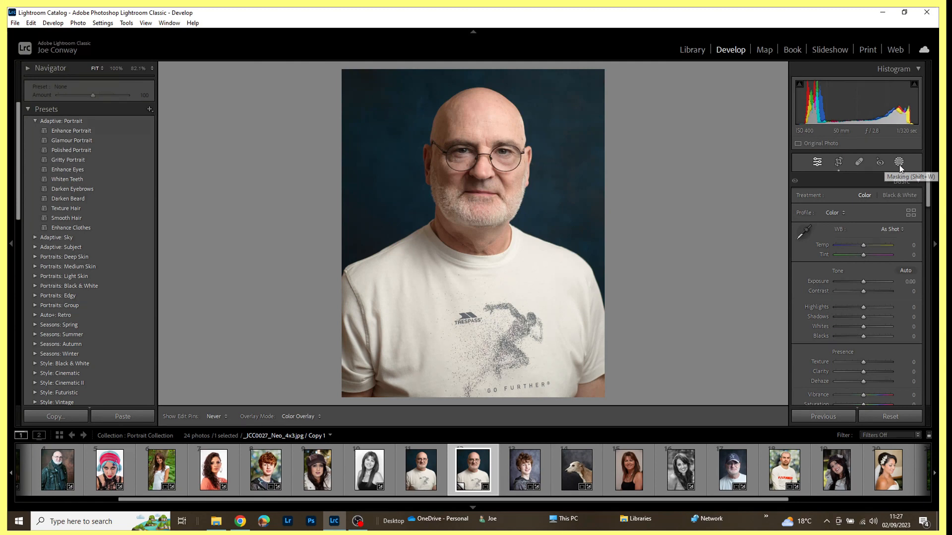
Add a Sky mask selecting the blue backdrop behind the man.
click(900, 162)
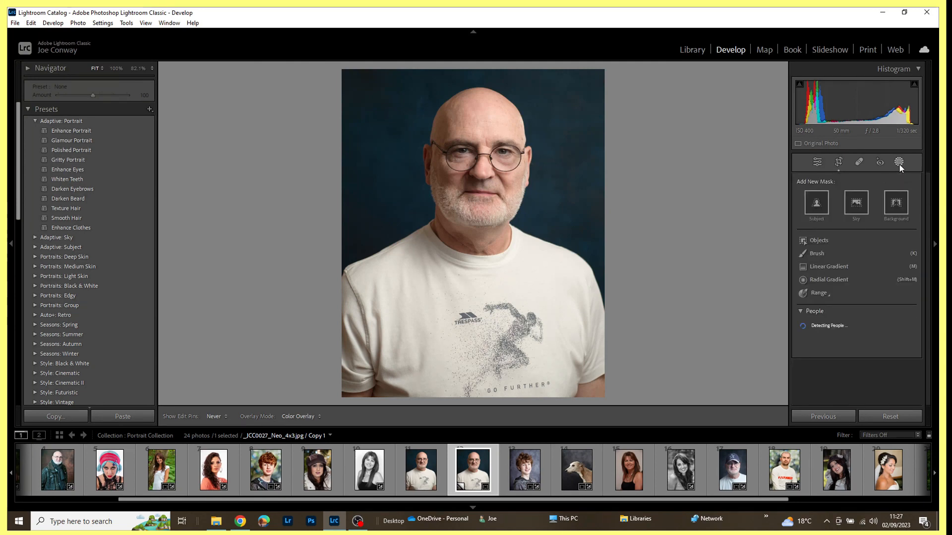
mouse_move(856, 204)
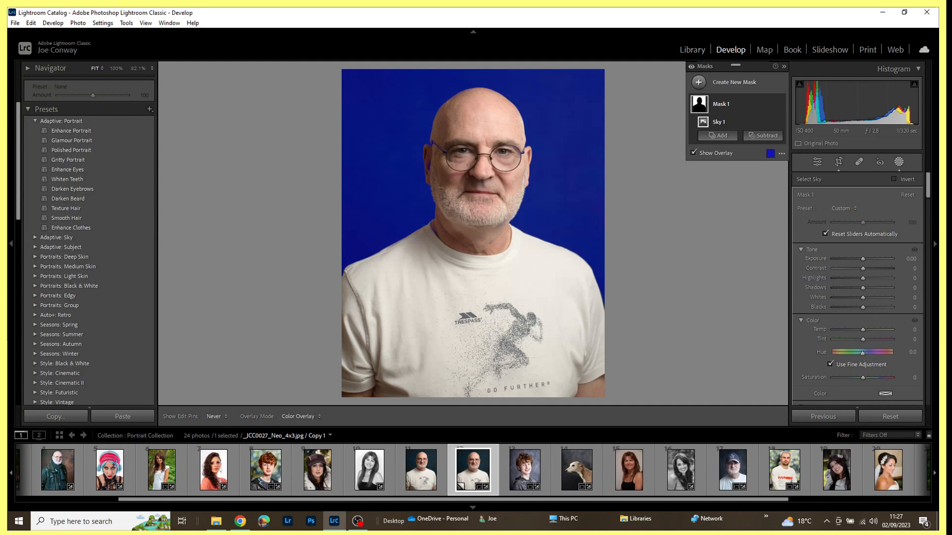
scroll(down, 3)
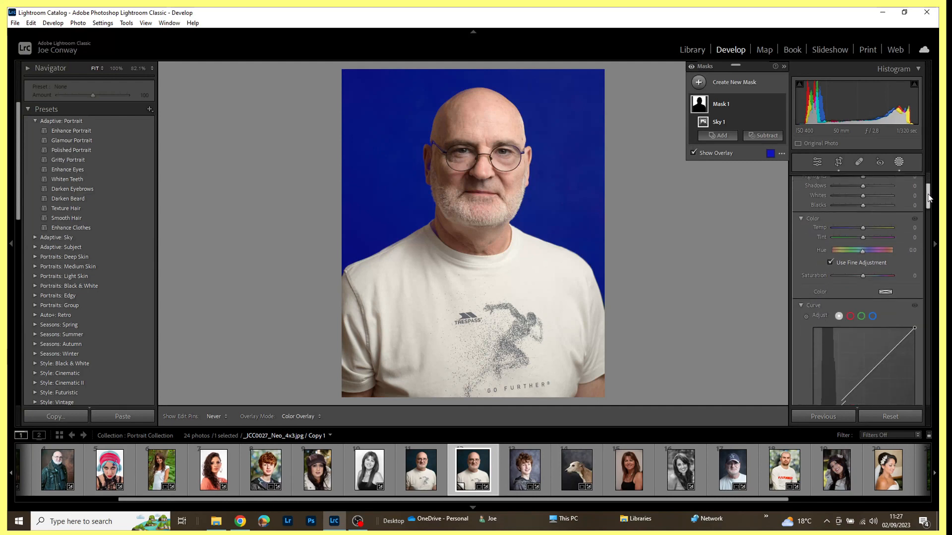
Raise the mask curve's black point to about output 226 at input 0 and hide the overlay.
scroll(down, 3)
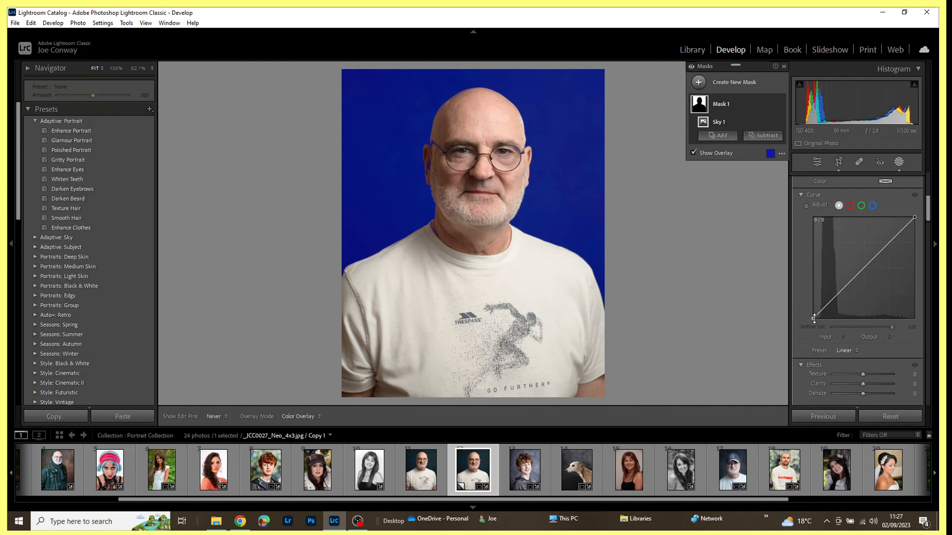
drag(813, 318, 816, 312)
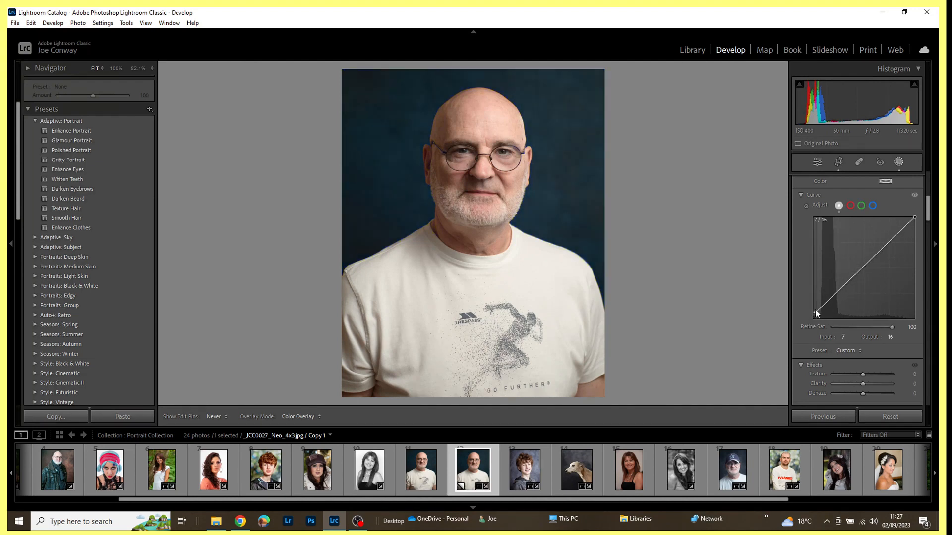
drag(816, 313, 813, 219)
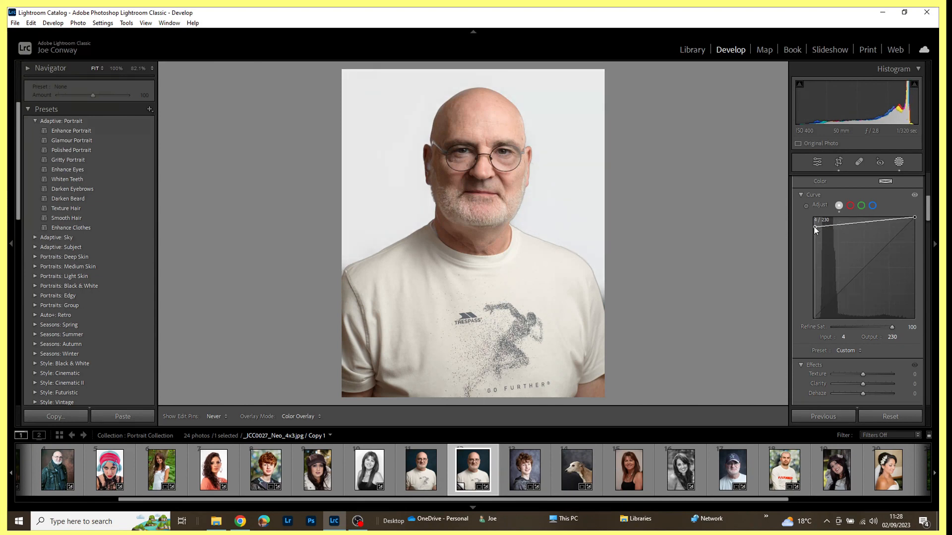
drag(817, 230, 816, 232)
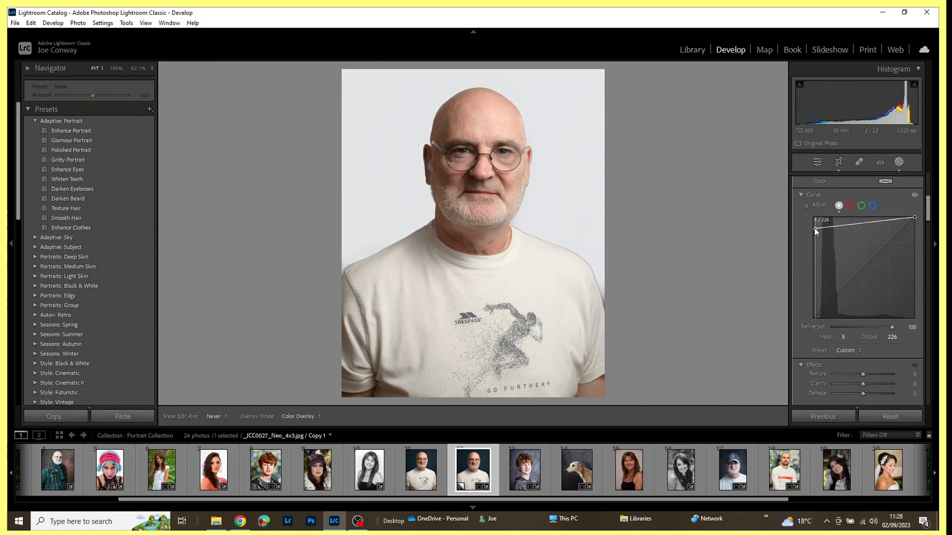
drag(816, 231, 813, 231)
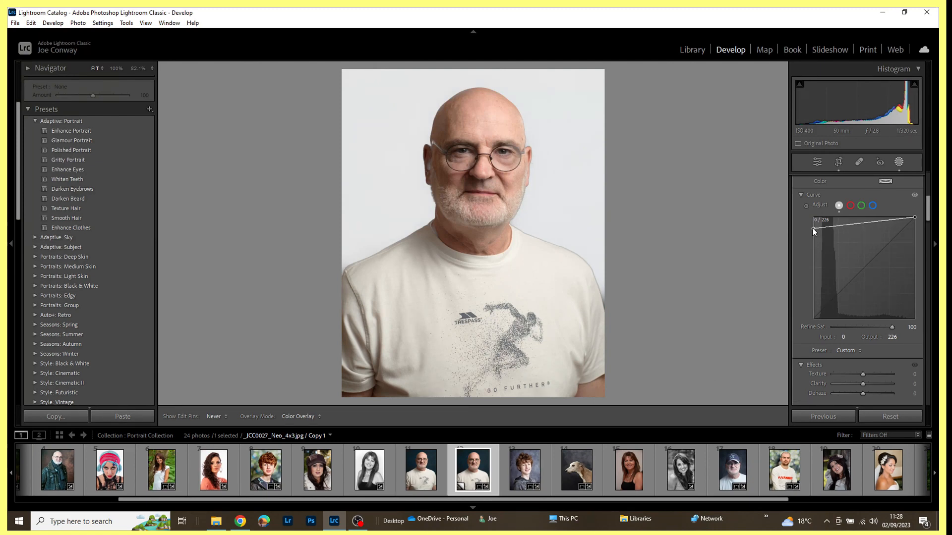
click(859, 162)
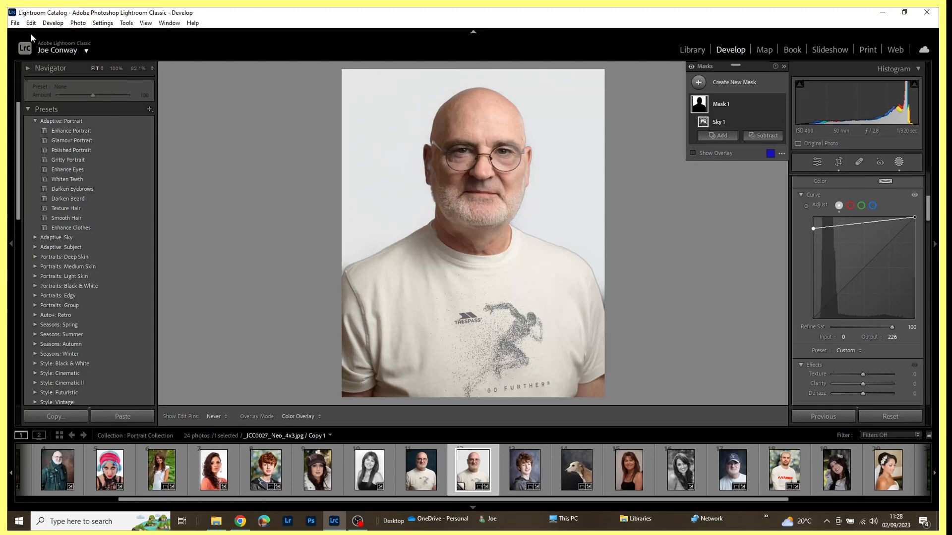
Open Export and review File Settings: JPEG, sRGB, file size limited to 9000 K.
click(14, 23)
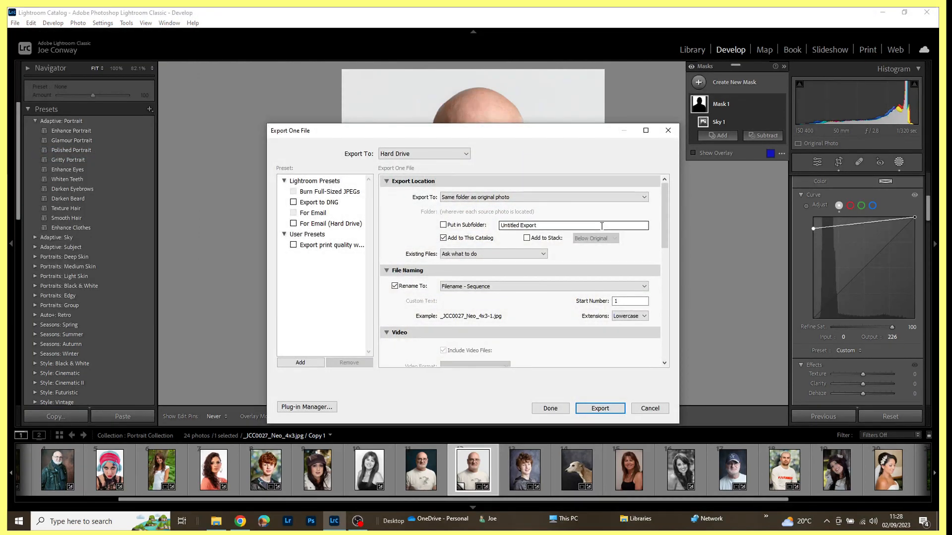
mouse_move(629, 217)
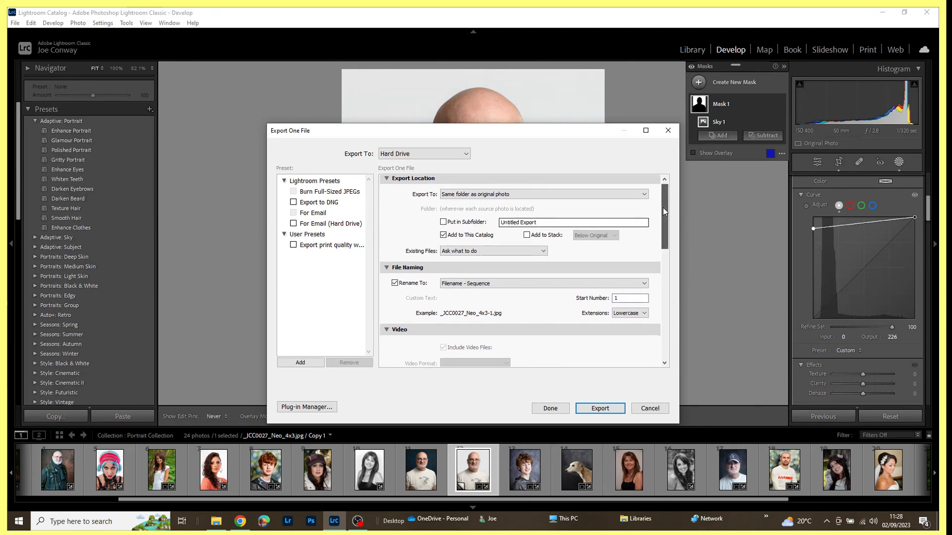
scroll(down, 3)
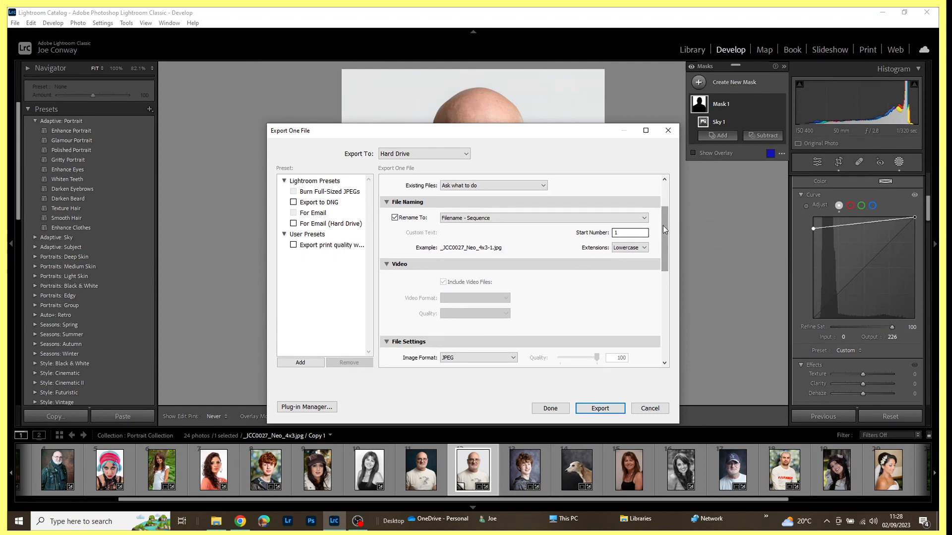
scroll(down, 3)
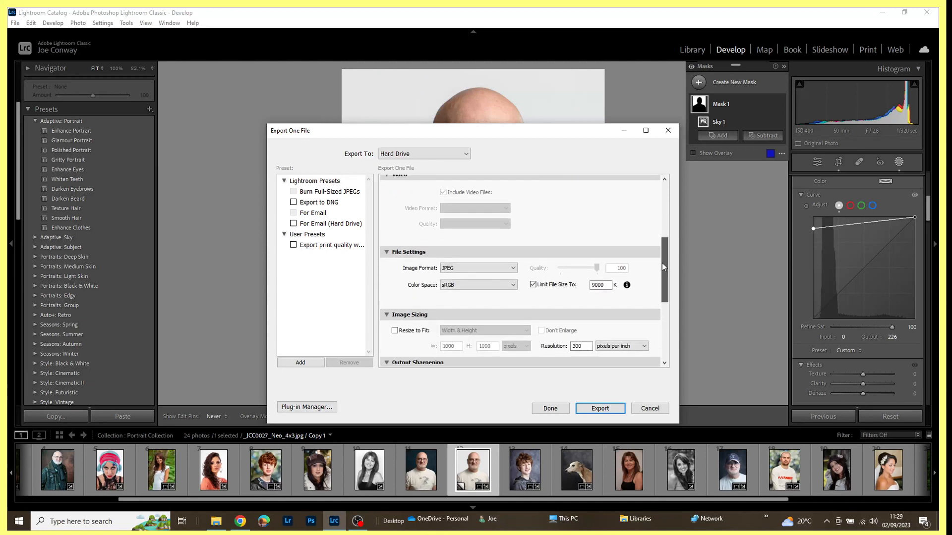
scroll(down, 3)
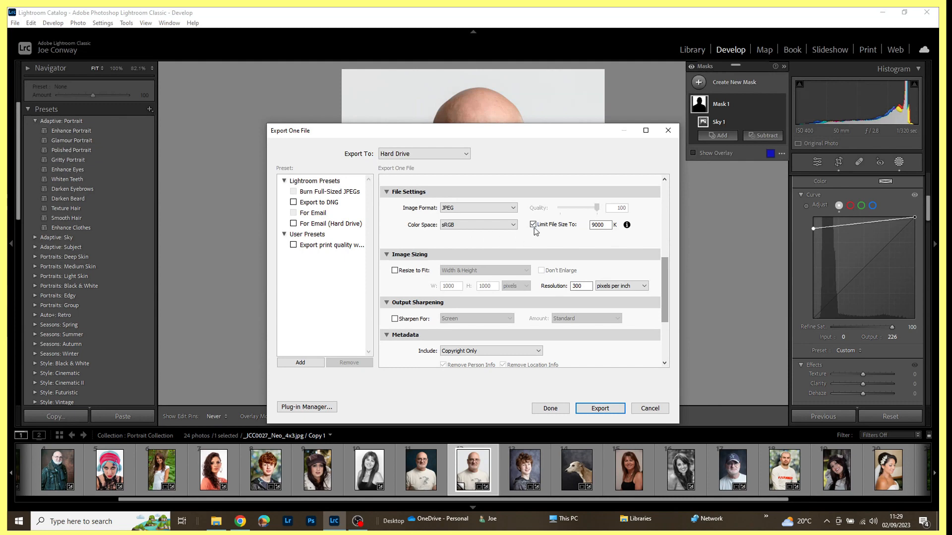
mouse_move(627, 225)
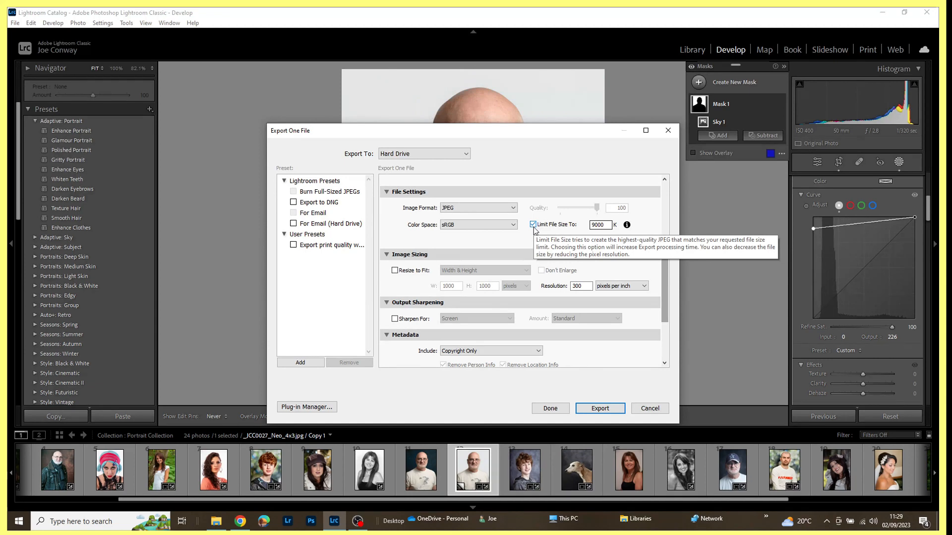
mouse_move(550, 230)
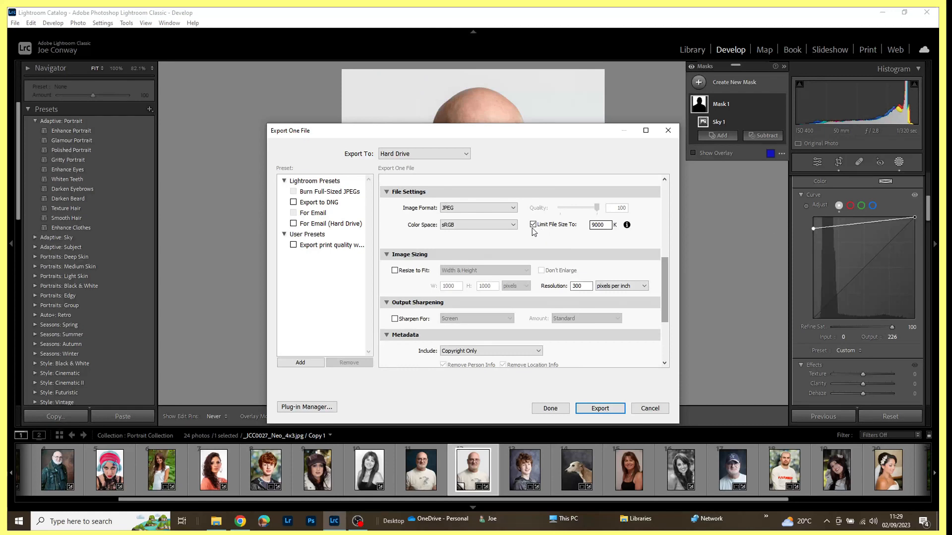
mouse_move(533, 225)
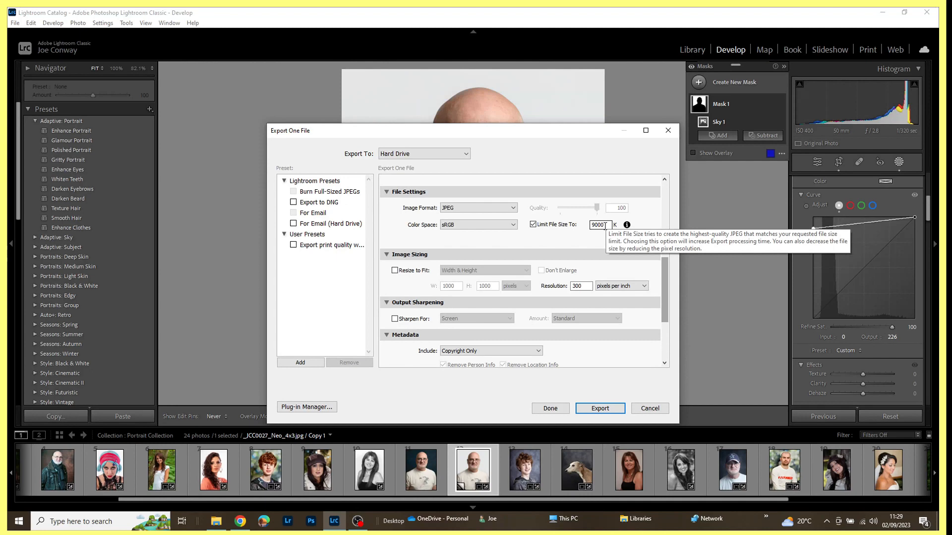
mouse_move(600, 239)
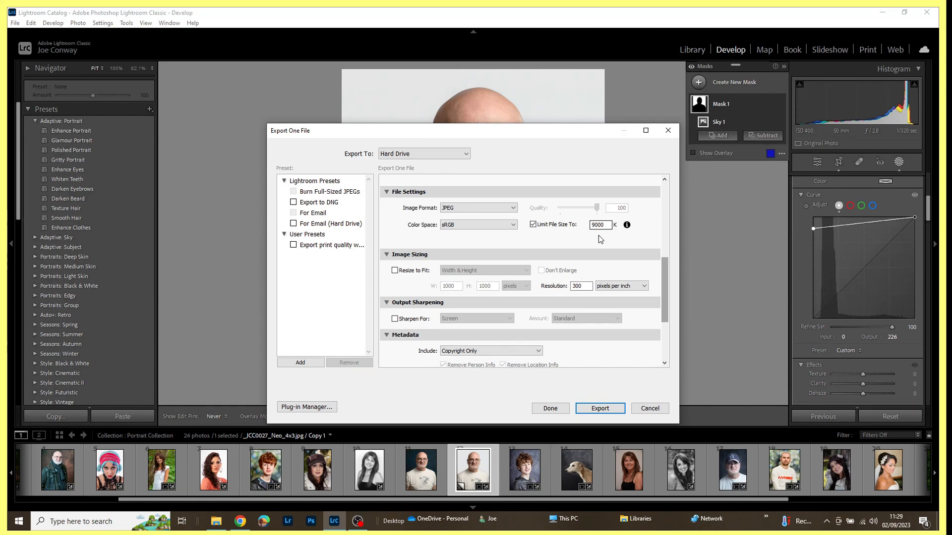
mouse_move(549, 234)
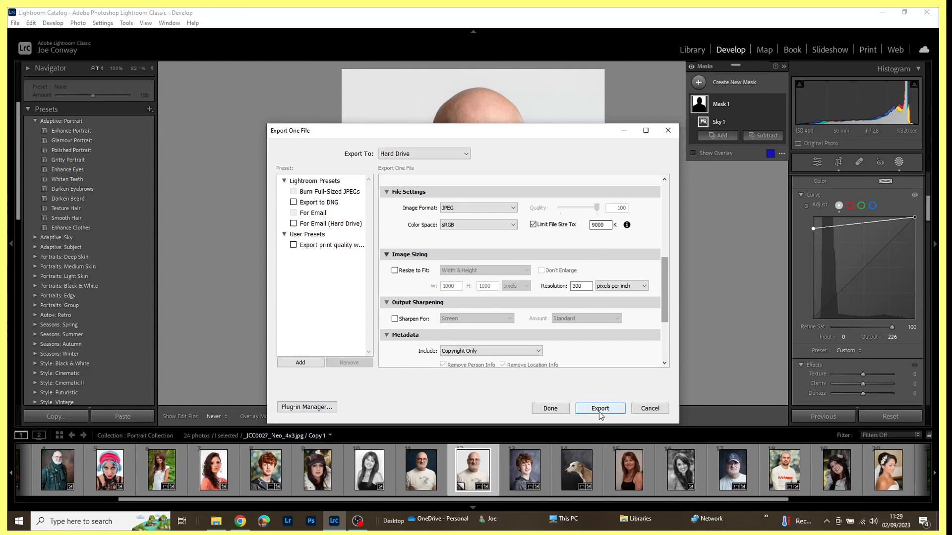
Export the portrait, accepting the file-size notice and the existing-file conflict.
click(599, 407)
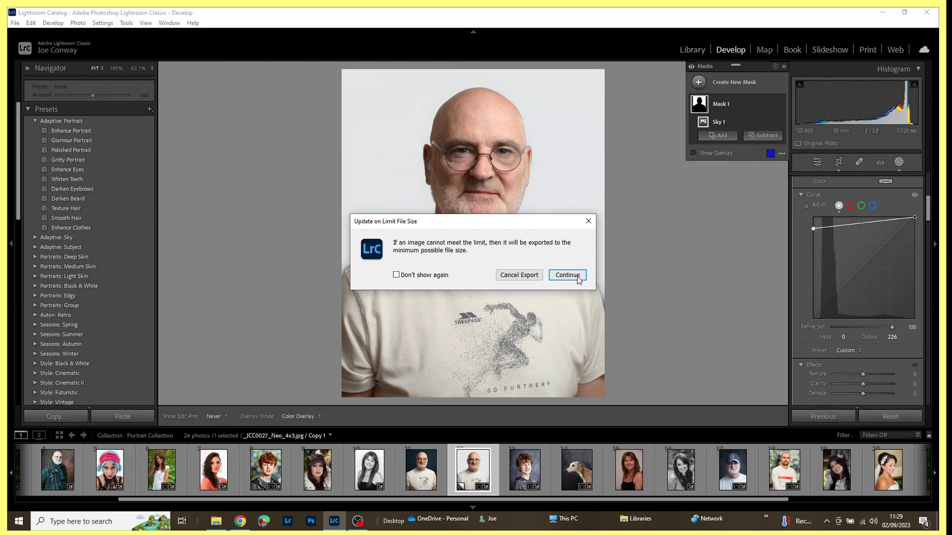
click(566, 274)
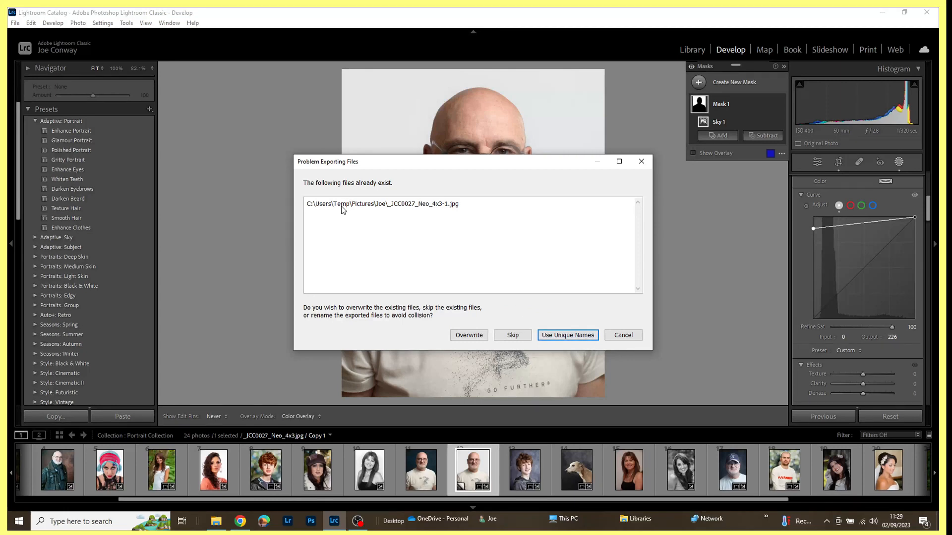
click(566, 336)
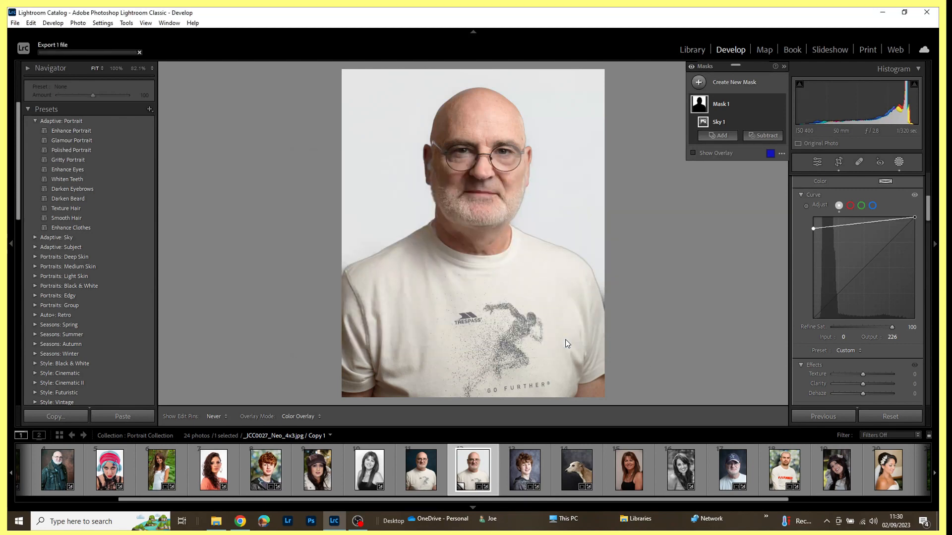
mouse_move(564, 343)
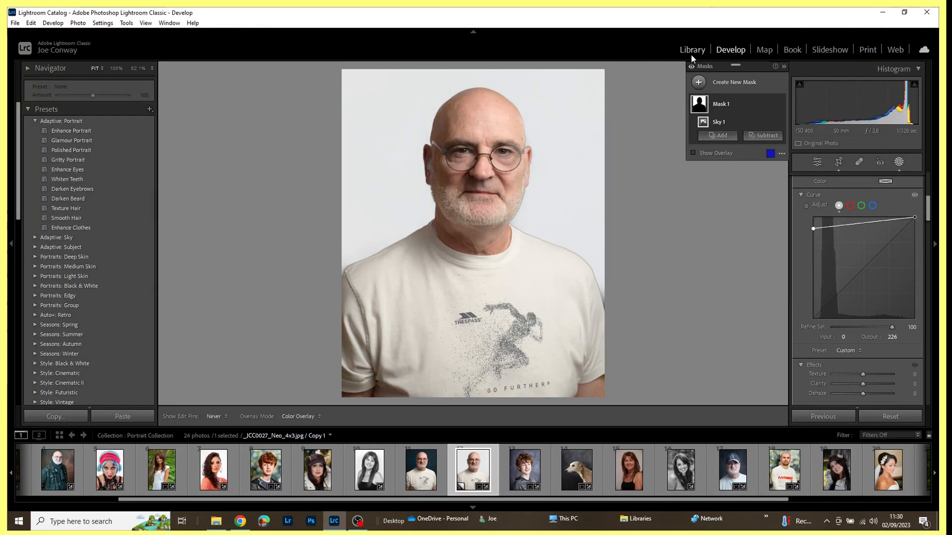
Compare the original dark-backdrop portrait with the light-grey version in the Library.
click(691, 50)
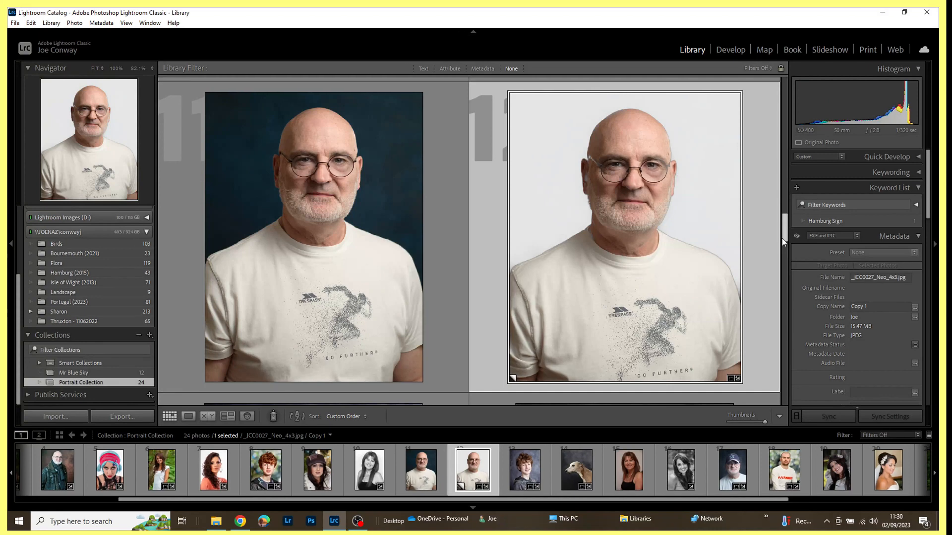
mouse_move(703, 161)
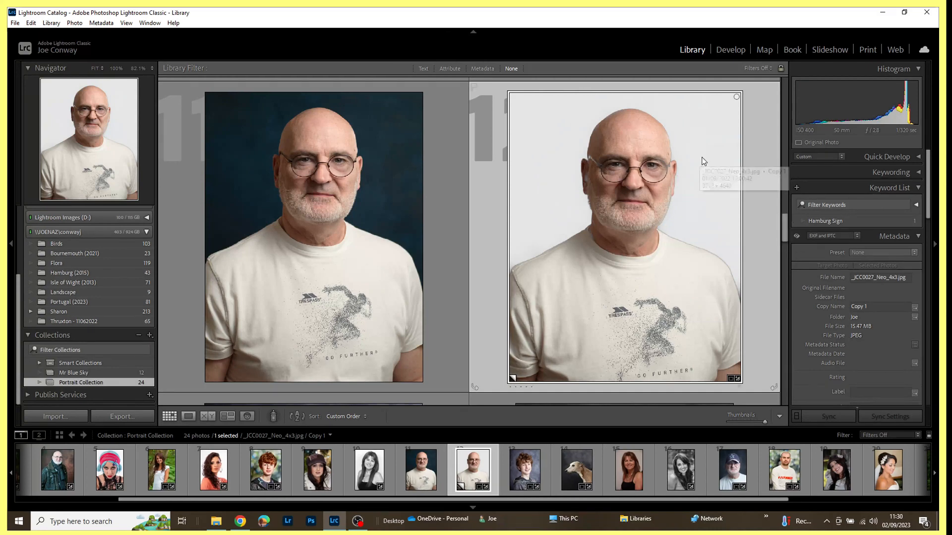
mouse_move(681, 163)
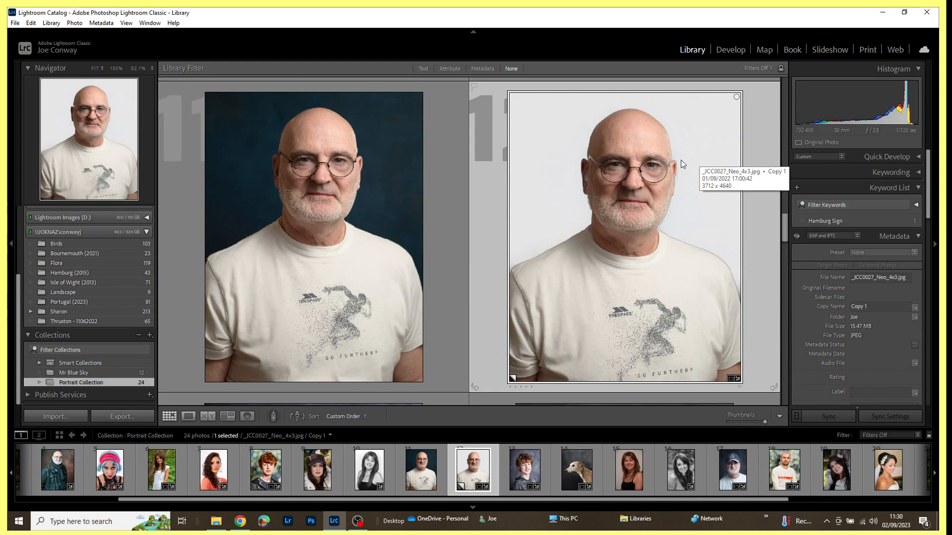
mouse_move(666, 183)
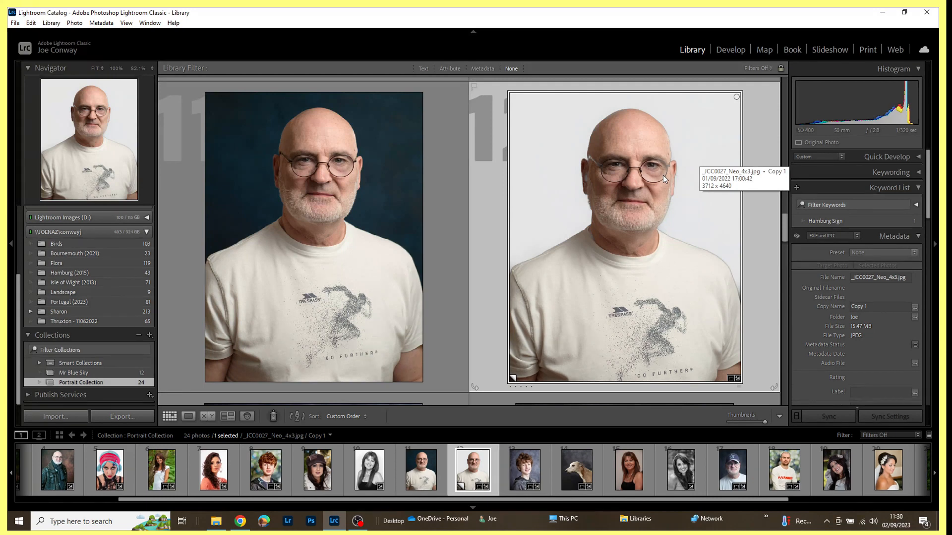
mouse_move(602, 312)
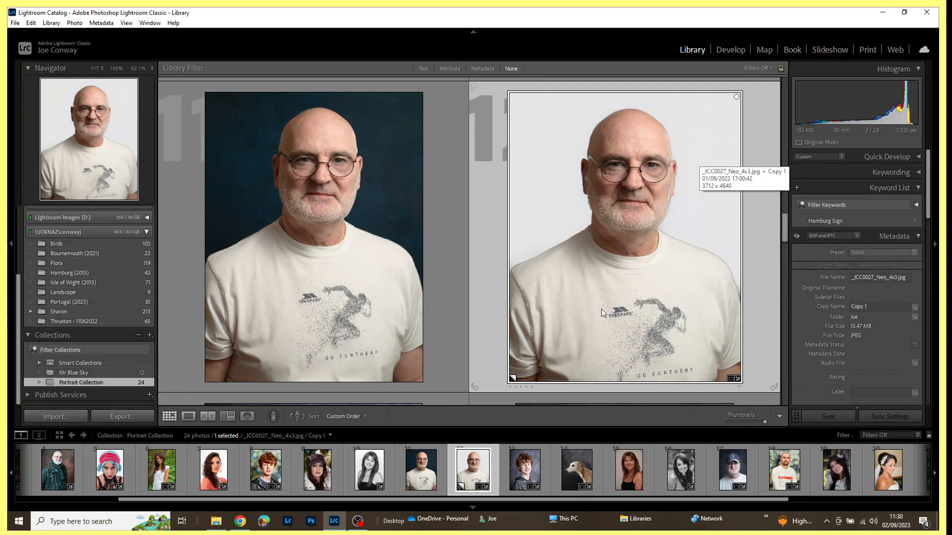
mouse_move(607, 377)
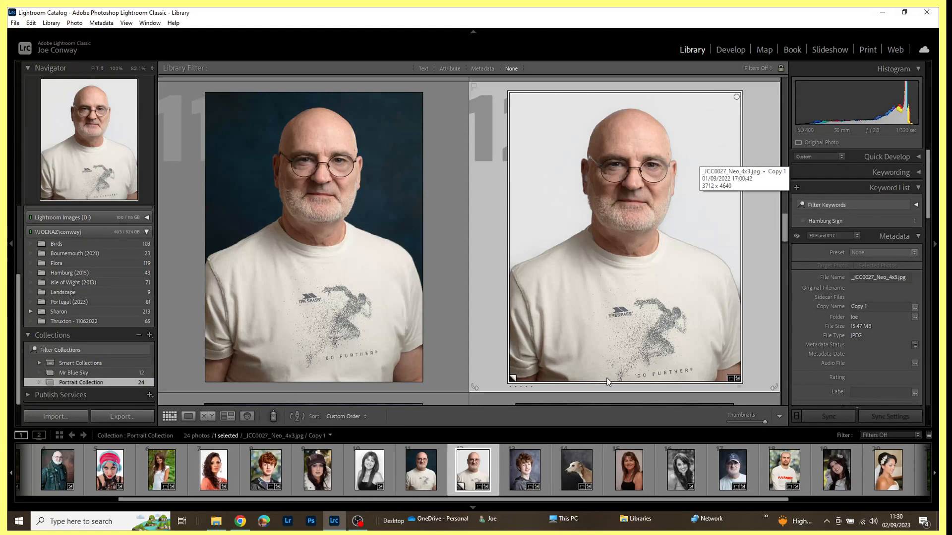
mouse_move(660, 344)
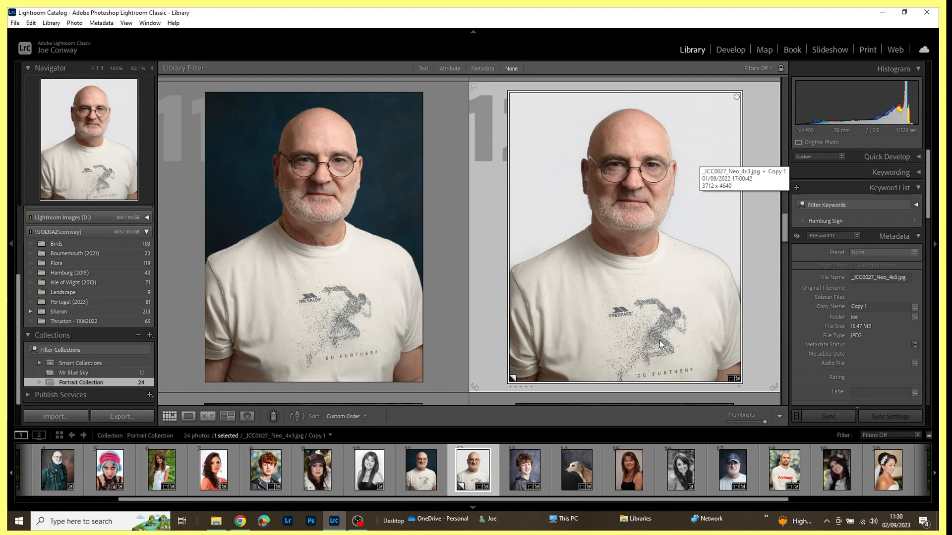
mouse_move(712, 329)
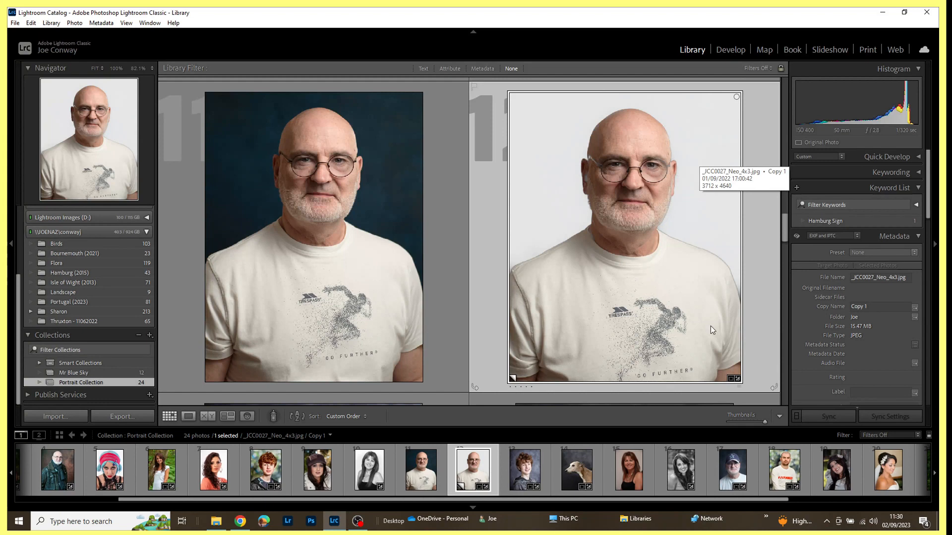
mouse_move(734, 309)
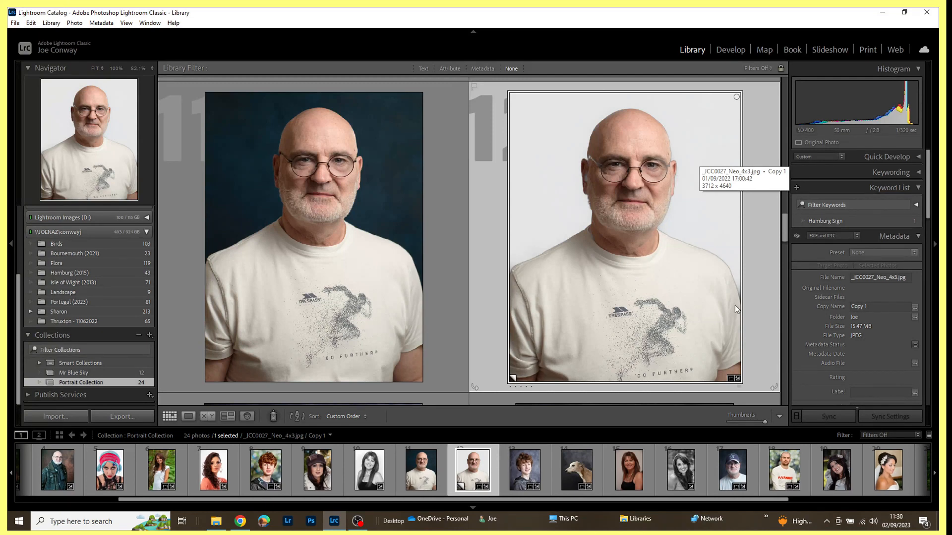
mouse_move(763, 316)
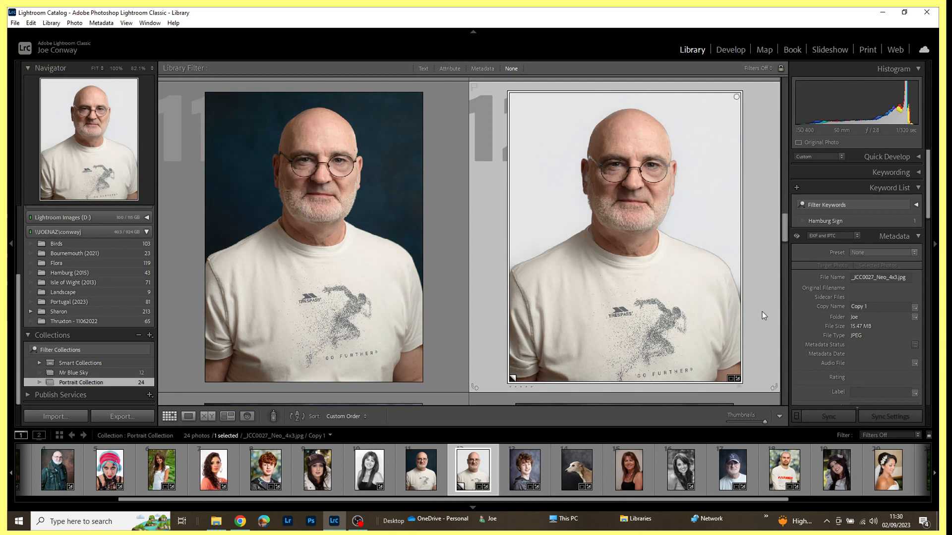